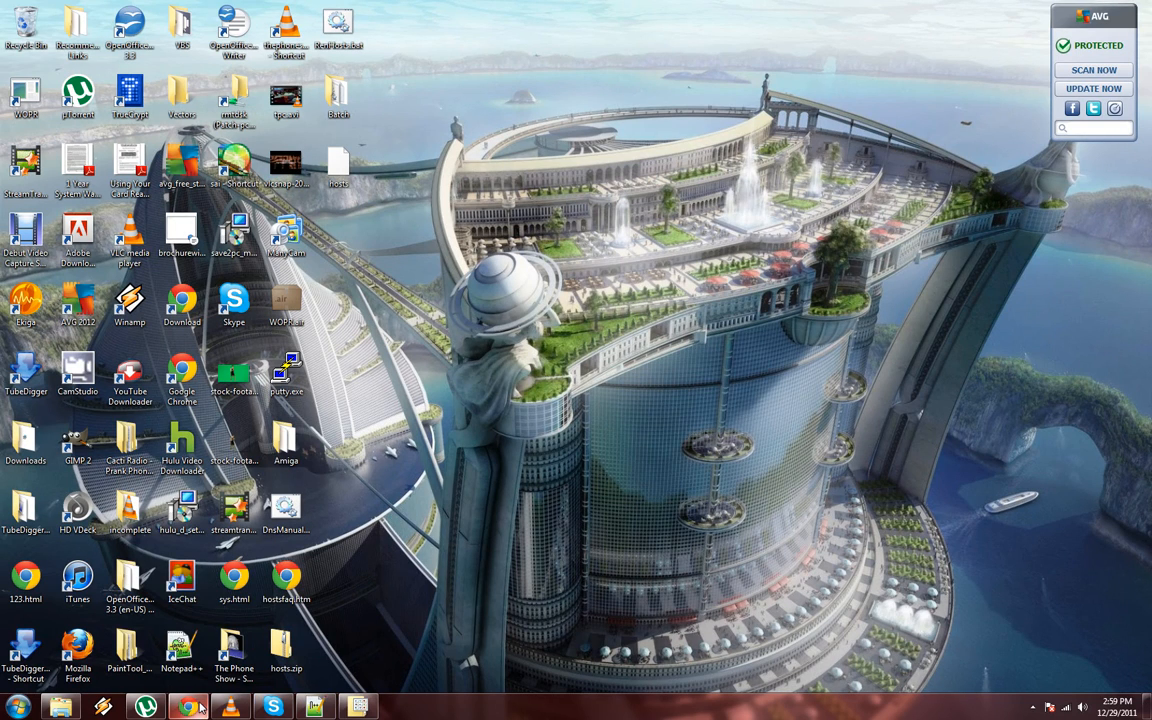
{"action": "mouse_move", "coordinate": [189, 706]}
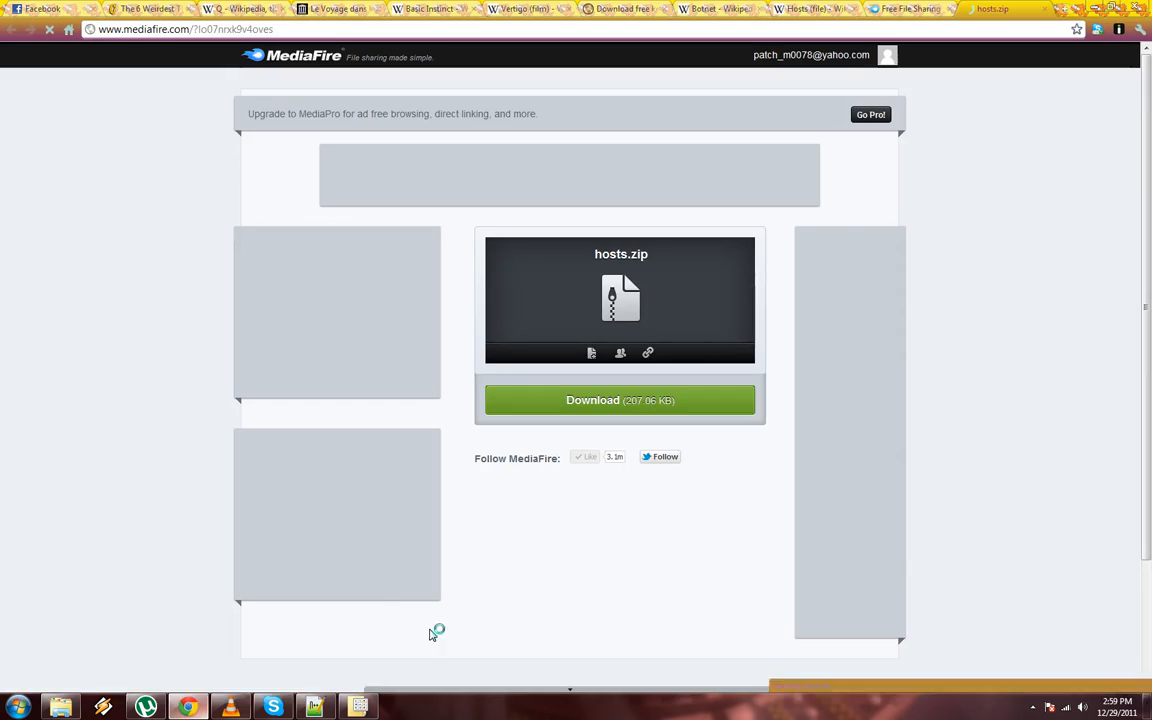
{"action": "mouse_move", "coordinate": [740, 362]}
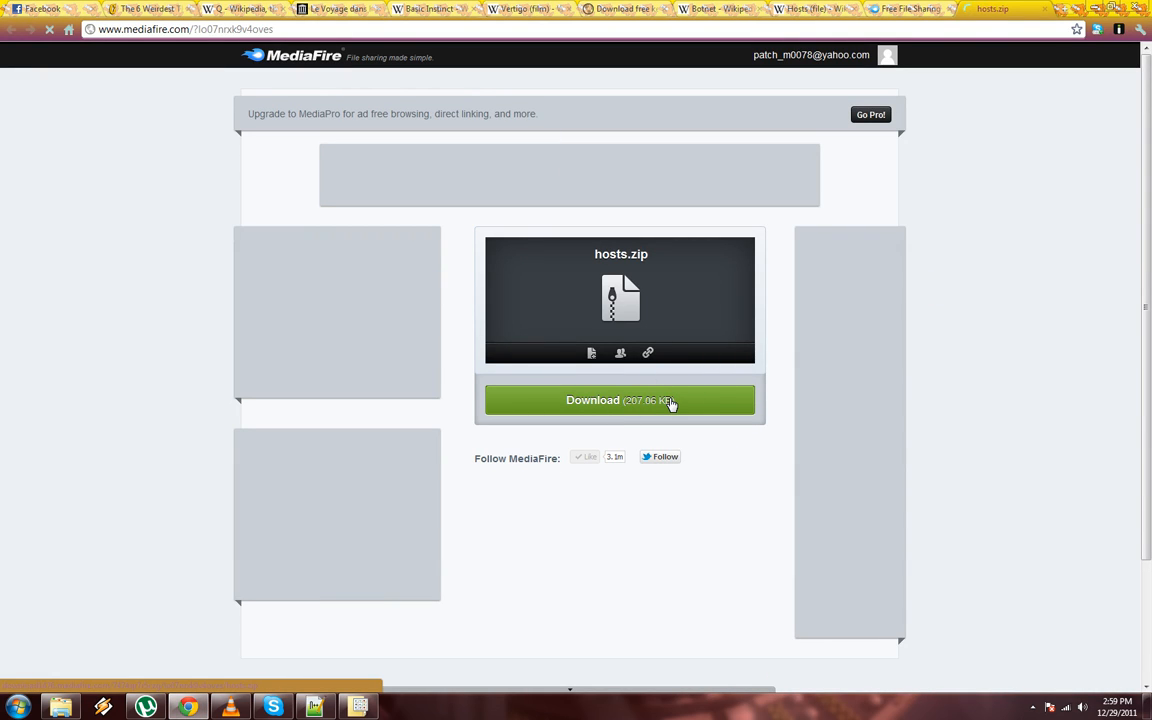
Step: Download hosts.zip from the MediaFire page to the desktop
{"action": "left_click", "coordinate": [619, 400]}
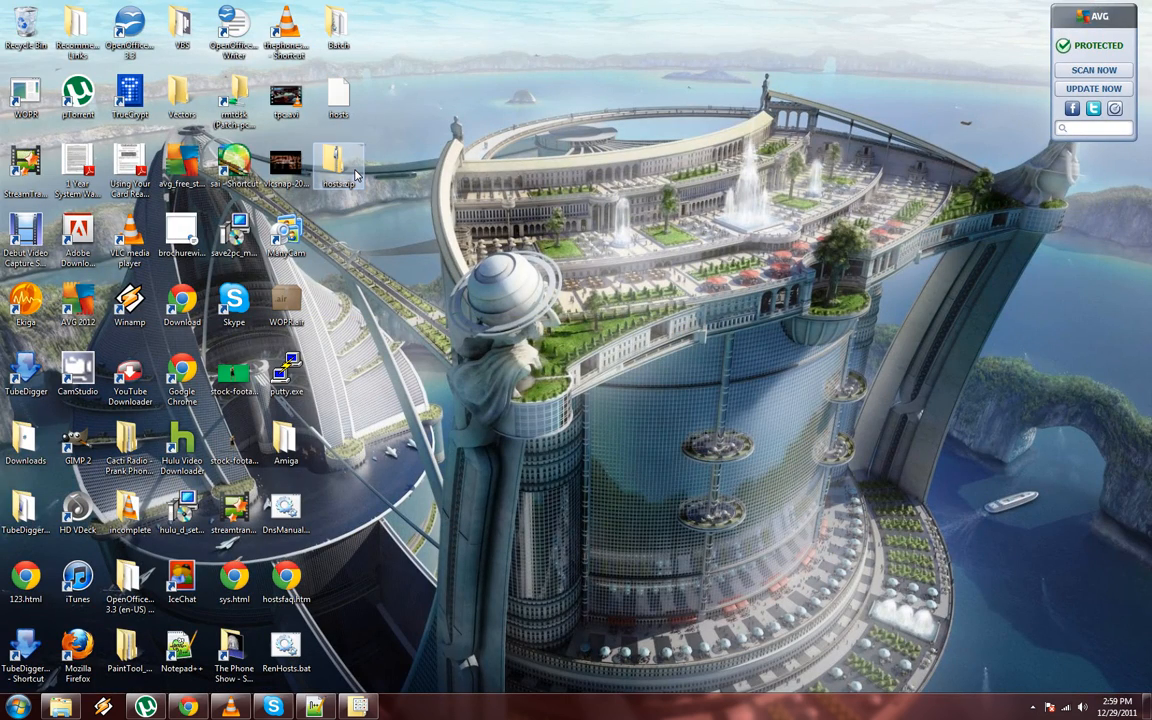
Step: Open hosts.zip, attempt Extract all to the desktop hosts folder, and dismiss the error
{"action": "double_click", "coordinate": [338, 165]}
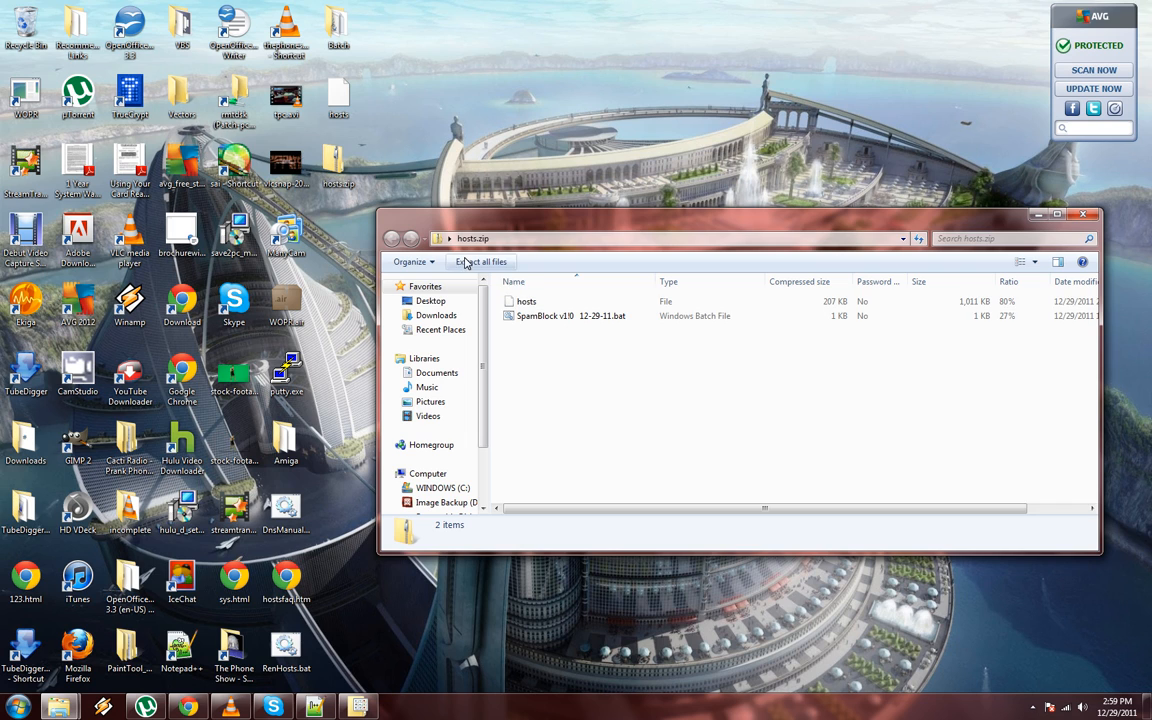
{"action": "left_click", "coordinate": [483, 261]}
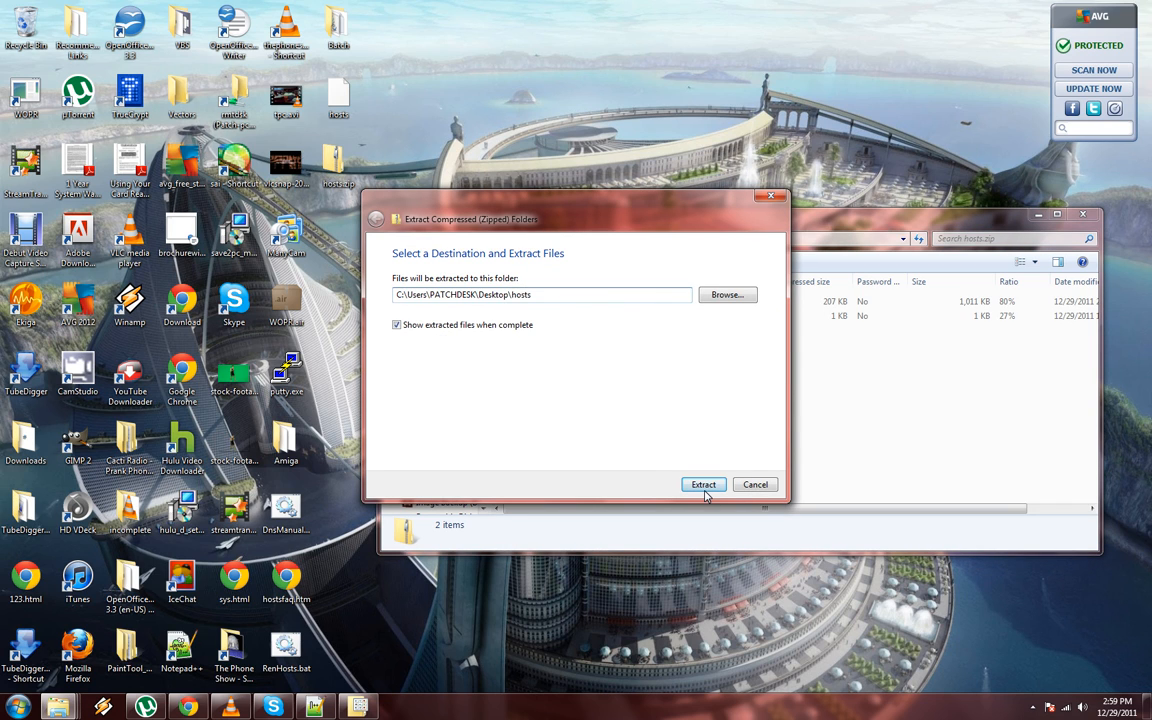
{"action": "left_click", "coordinate": [703, 484]}
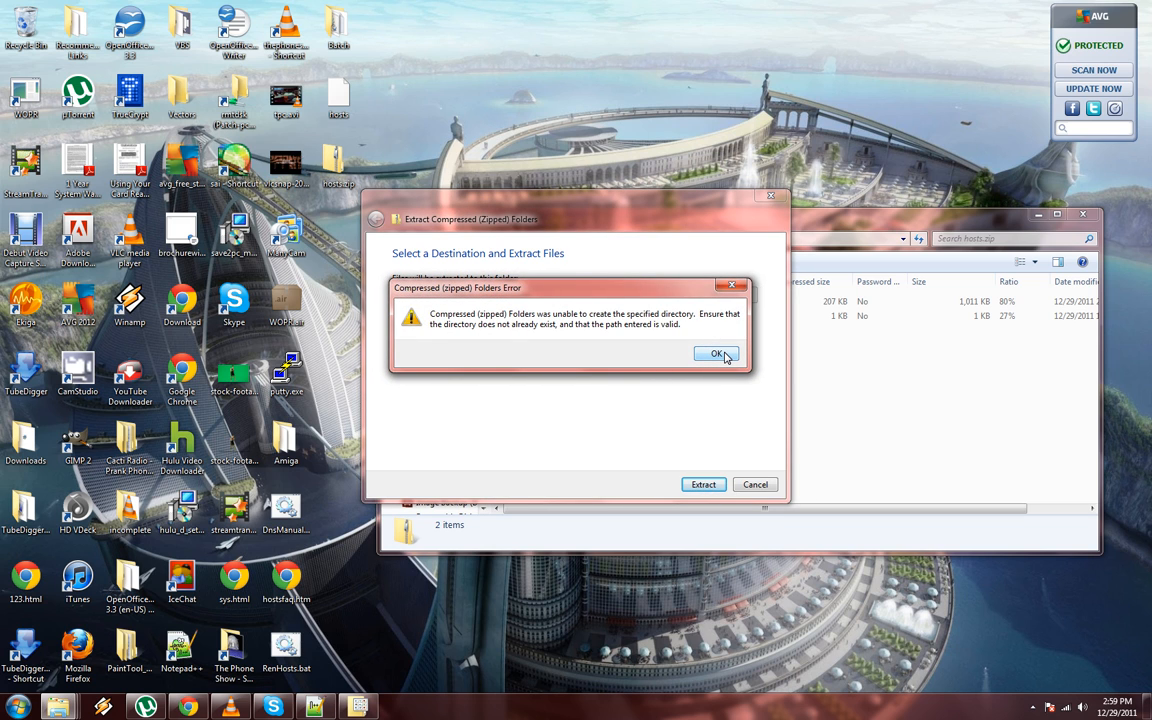
{"action": "left_click", "coordinate": [717, 354]}
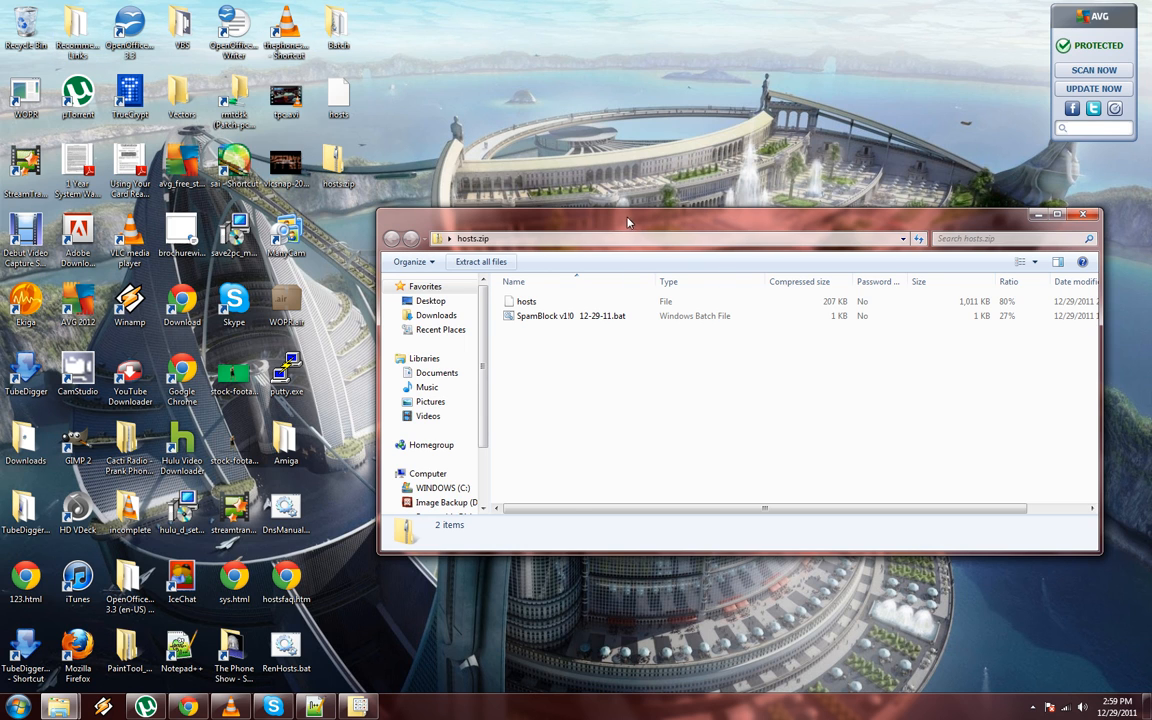
{"action": "left_click_drag", "start_coordinate": [628, 222], "coordinate": [430, 148]}
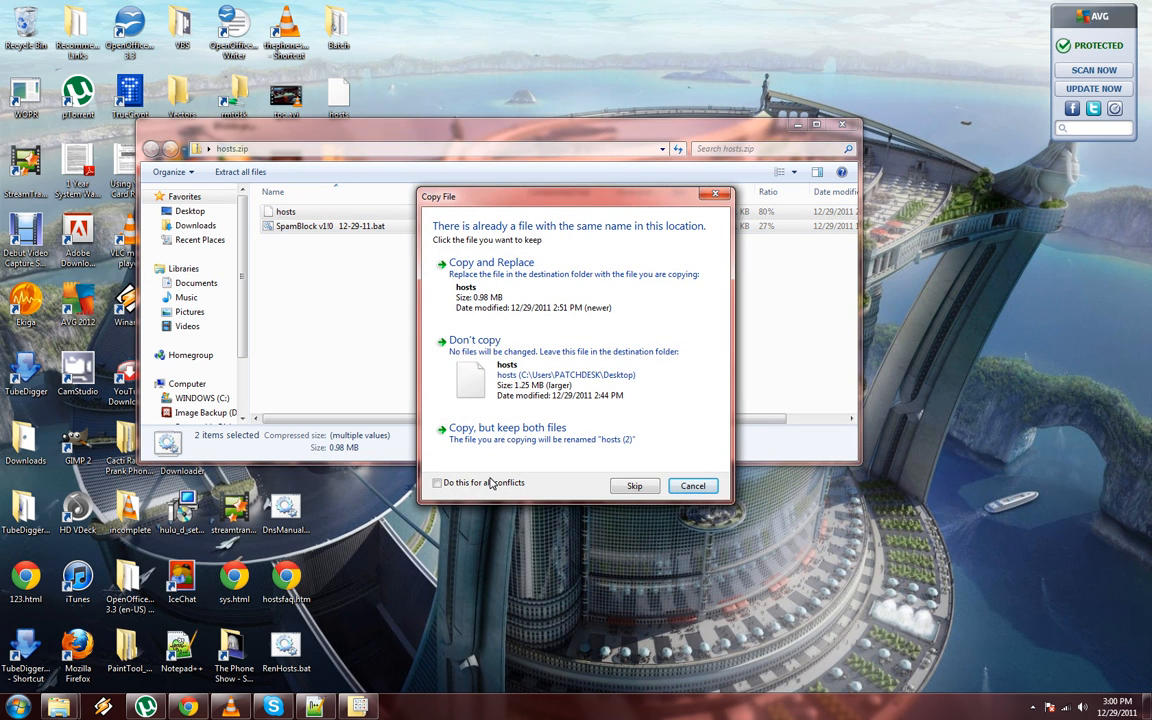
Step: Apply the Copy and Replace choice to all file conflicts when copying hosts and SpamBlock
{"action": "left_click", "coordinate": [437, 482]}
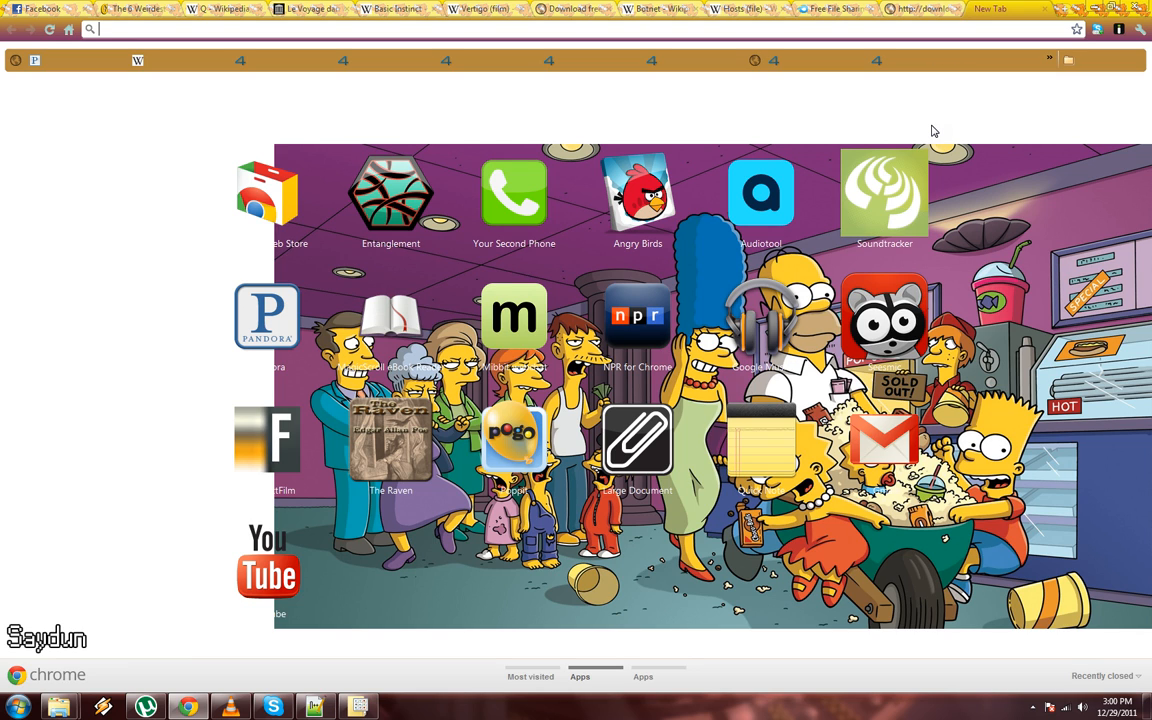
Step: Run a Torrentz keyword search for "die hard" from the Chrome omnibox
{"action": "left_click", "coordinate": [400, 28]}
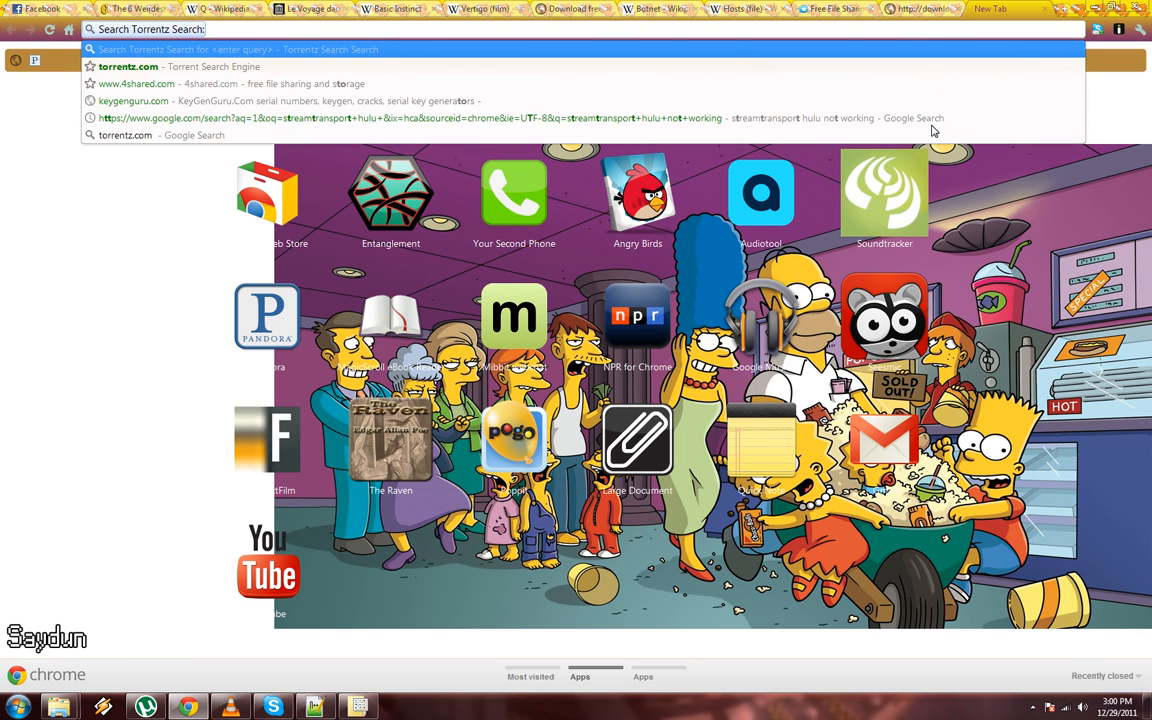
{"action": "type", "text": "search?q=die+hard"}
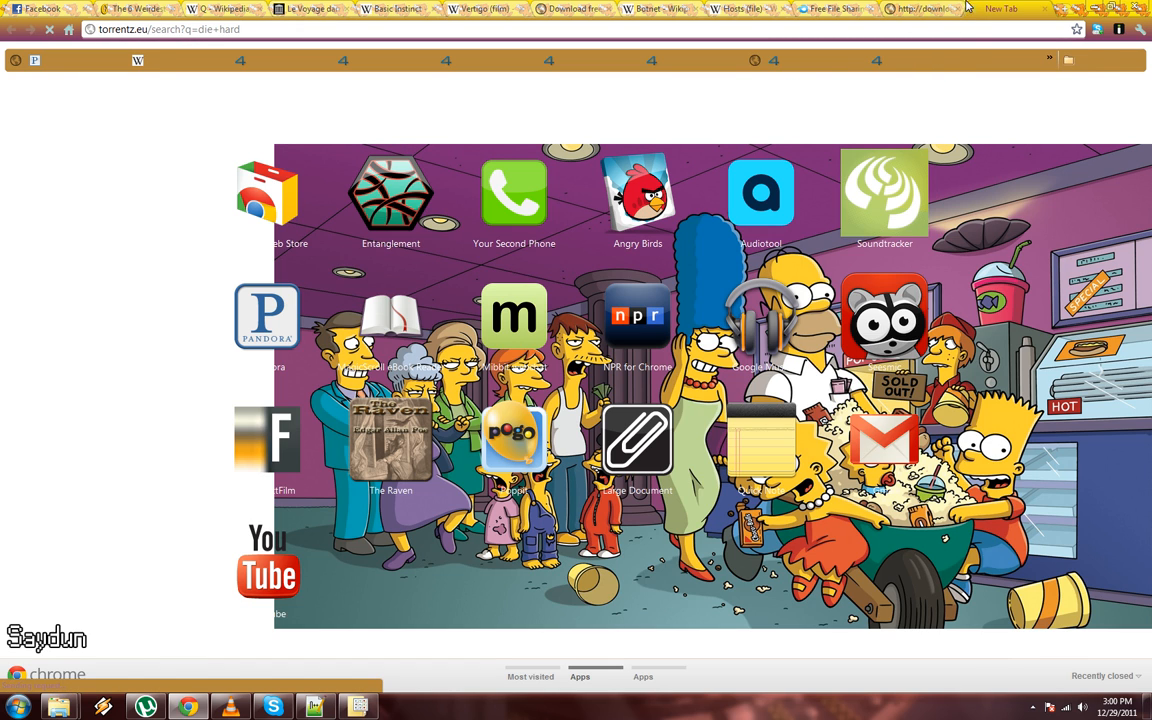
{"action": "left_click", "coordinate": [920, 9]}
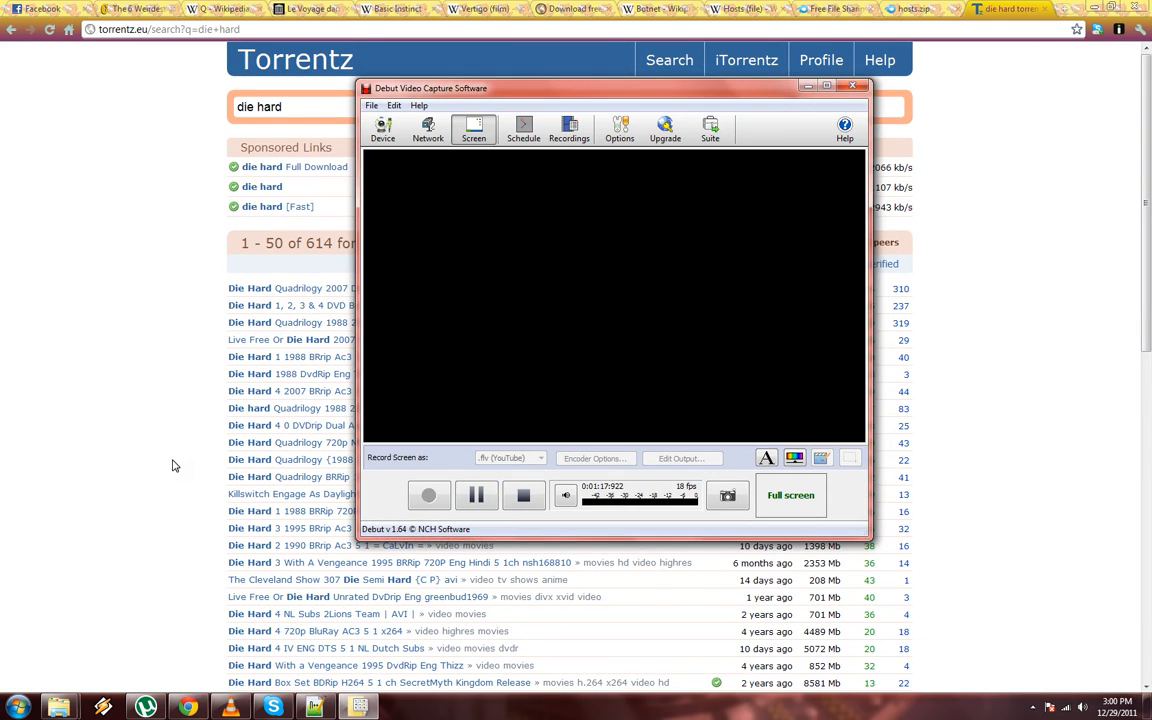
Step: Minimize the Debut capture window and open the Die Hard Quadrilogy 2007 DvDrip aXXo result
{"action": "left_click", "coordinate": [853, 85]}
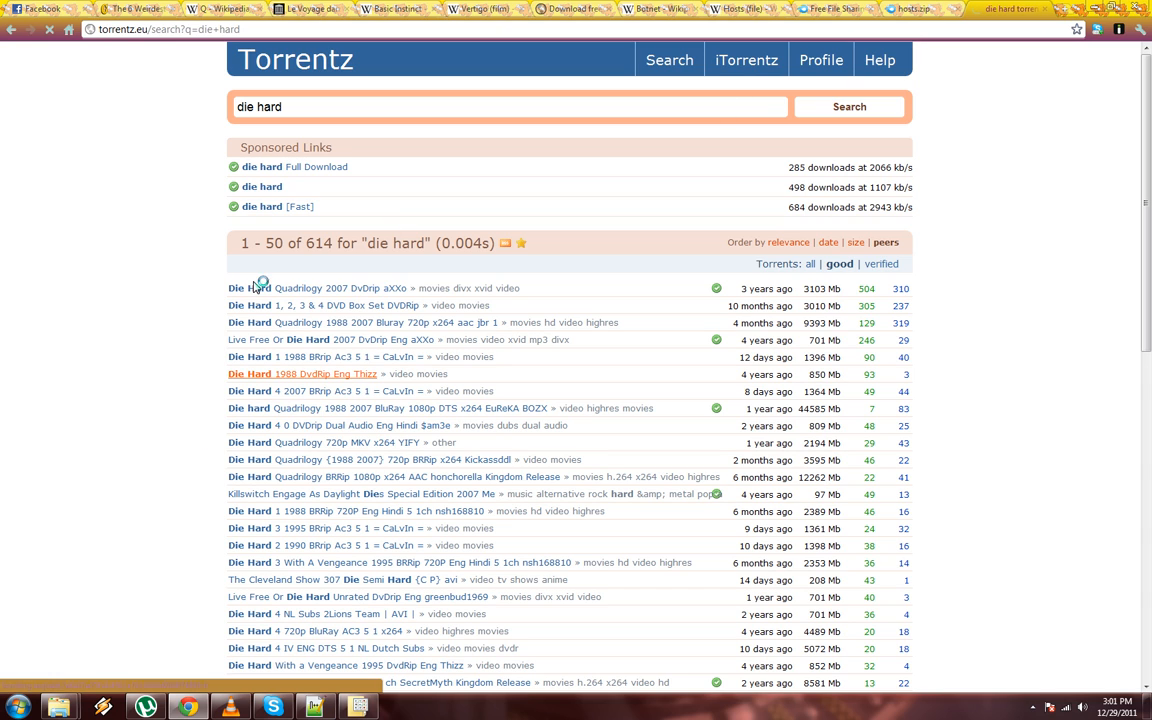
{"action": "mouse_move", "coordinate": [821, 60]}
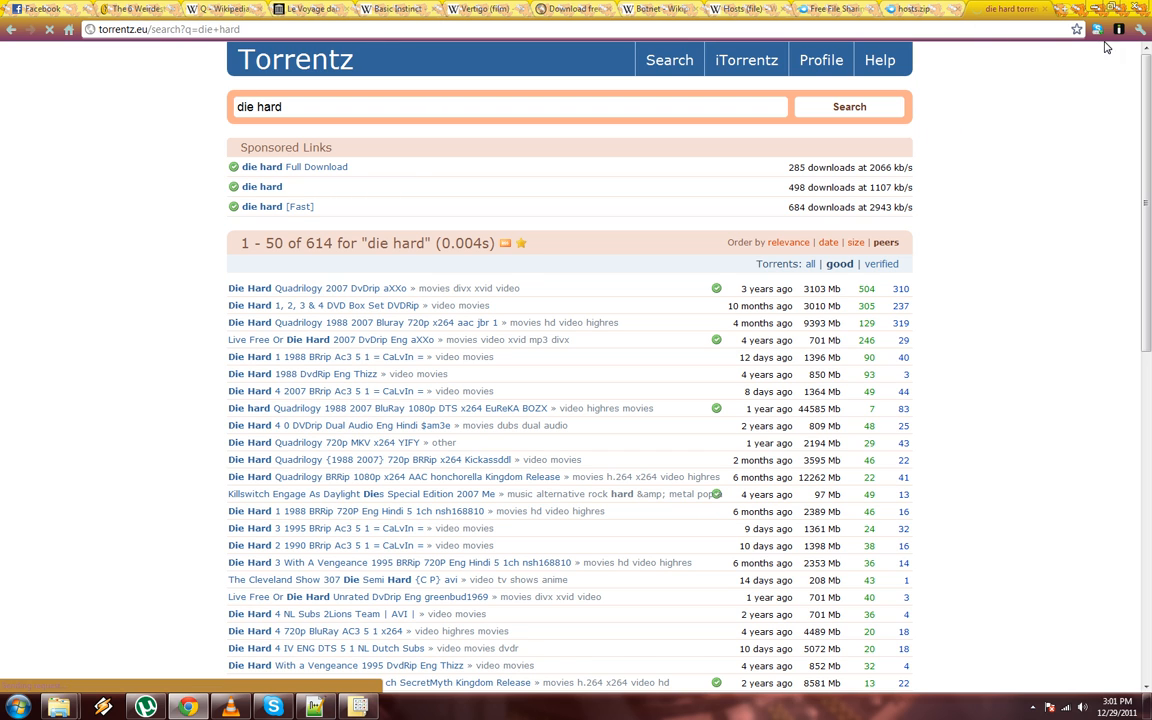
{"action": "mouse_move", "coordinate": [290, 288]}
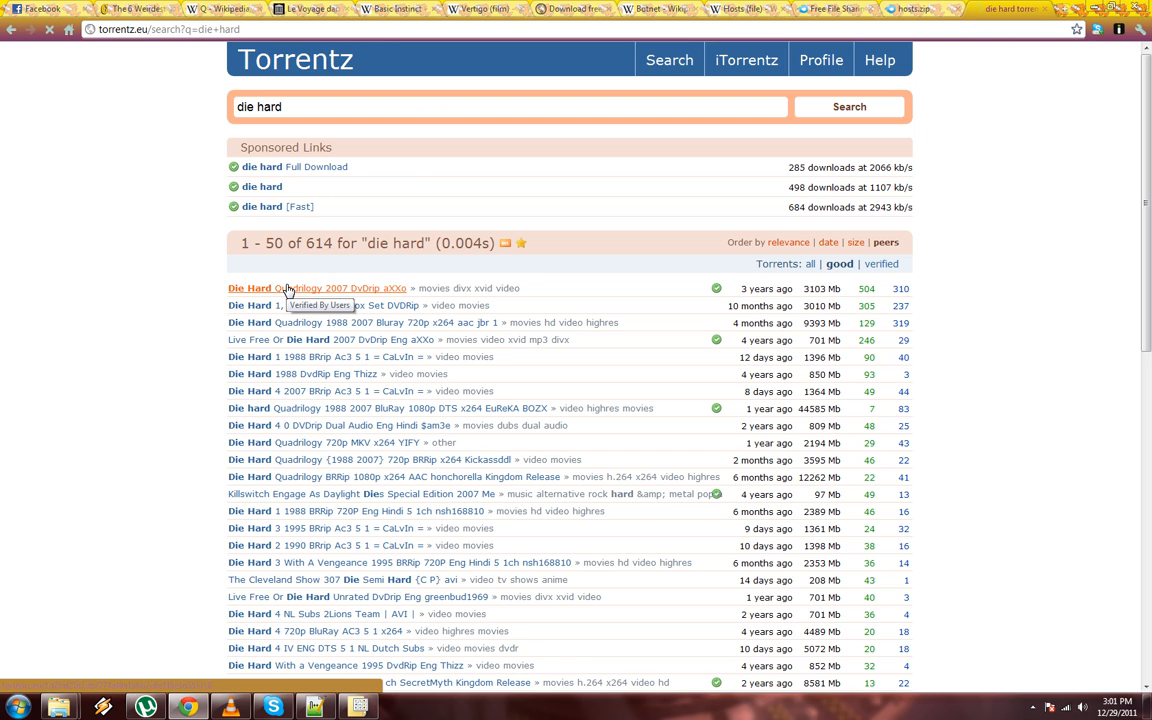
{"action": "left_click", "coordinate": [317, 288]}
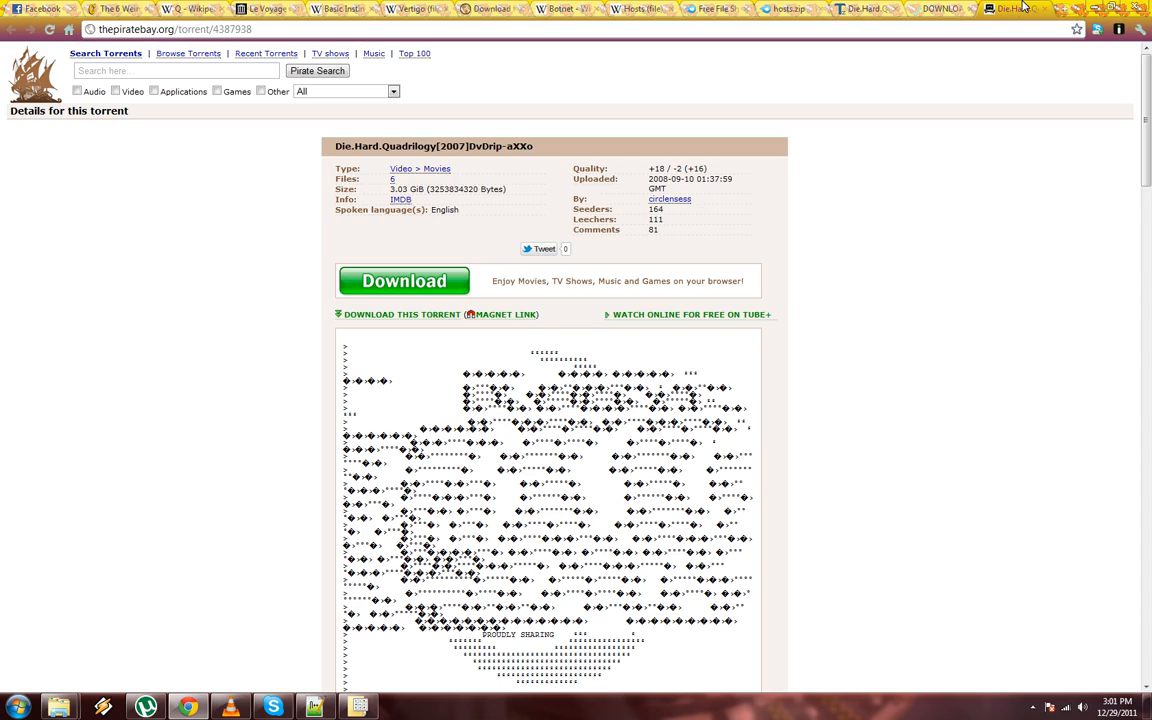
{"action": "scroll", "scroll_direction": "down", "scroll_amount": 3}
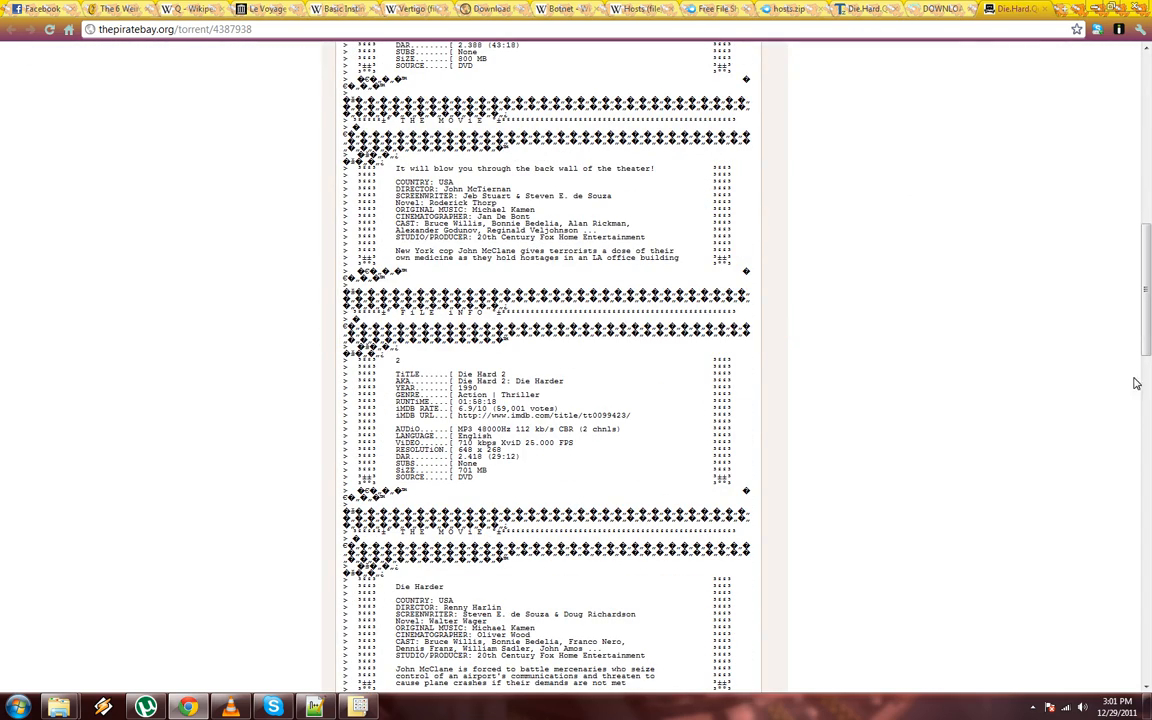
{"action": "scroll", "scroll_direction": "down", "scroll_amount": 3}
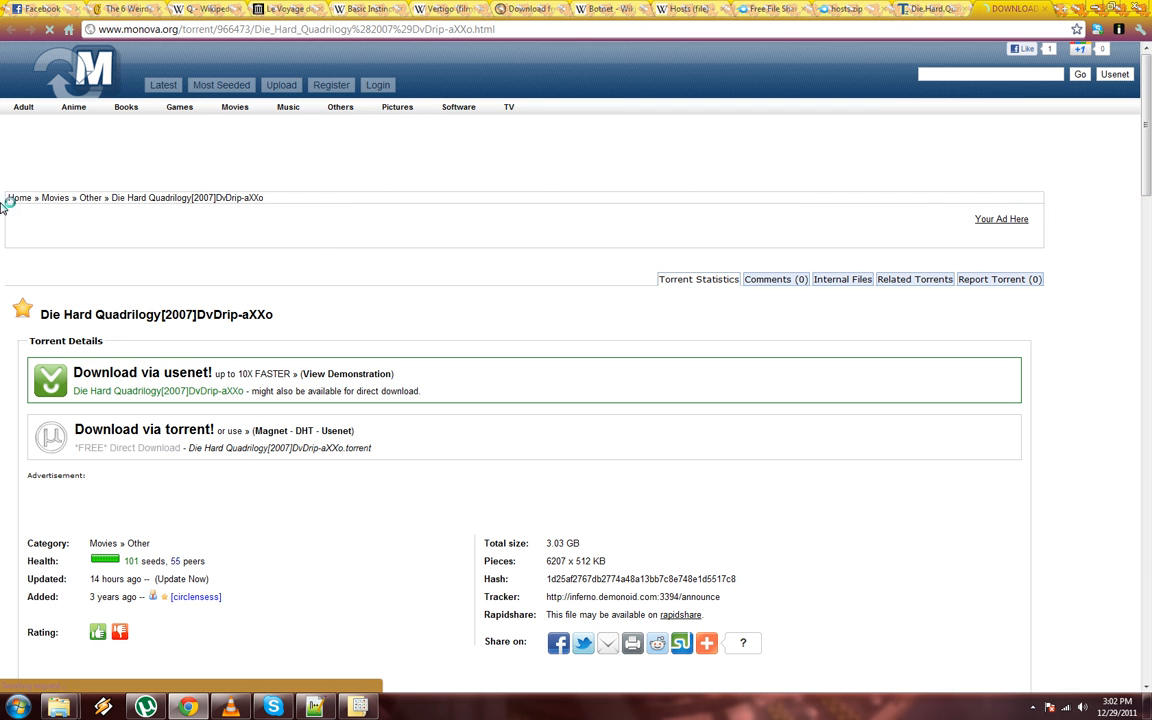
Step: Scroll the Monova Die Hard Quadrilogy torrent page to show the unavailable advertisement slots
{"action": "scroll", "scroll_direction": "down", "scroll_amount": 3}
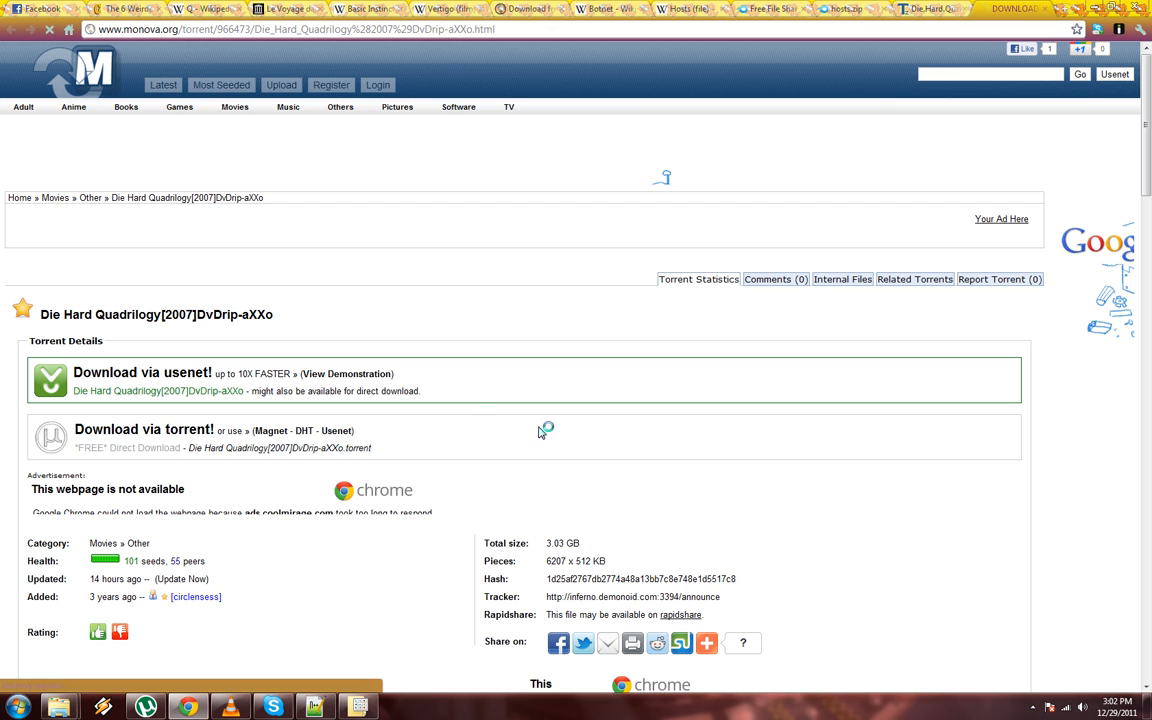
{"action": "mouse_move", "coordinate": [541, 430]}
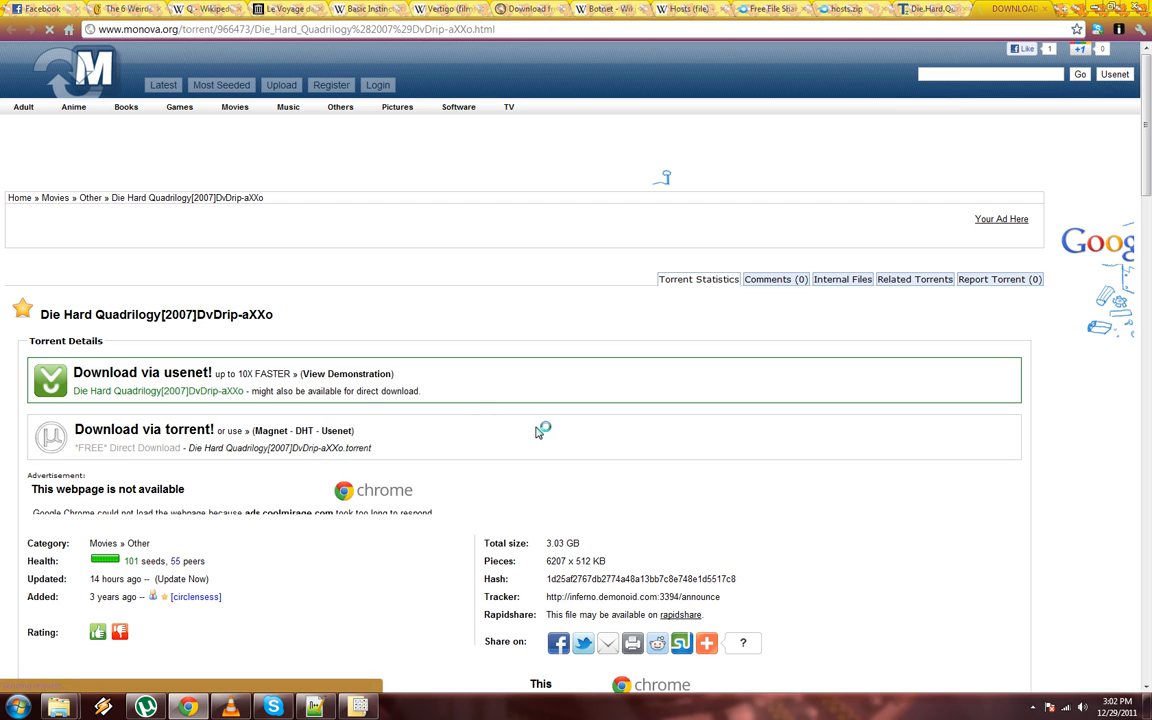
{"action": "mouse_move", "coordinate": [172, 447]}
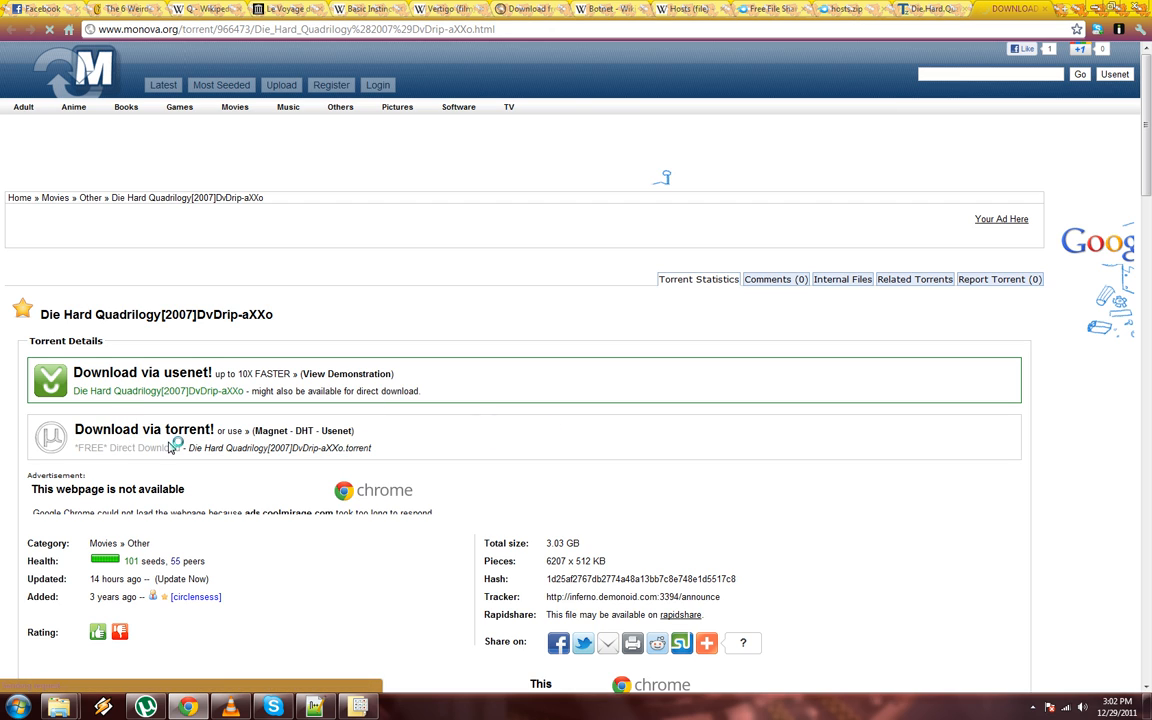
{"action": "mouse_move", "coordinate": [80, 510]}
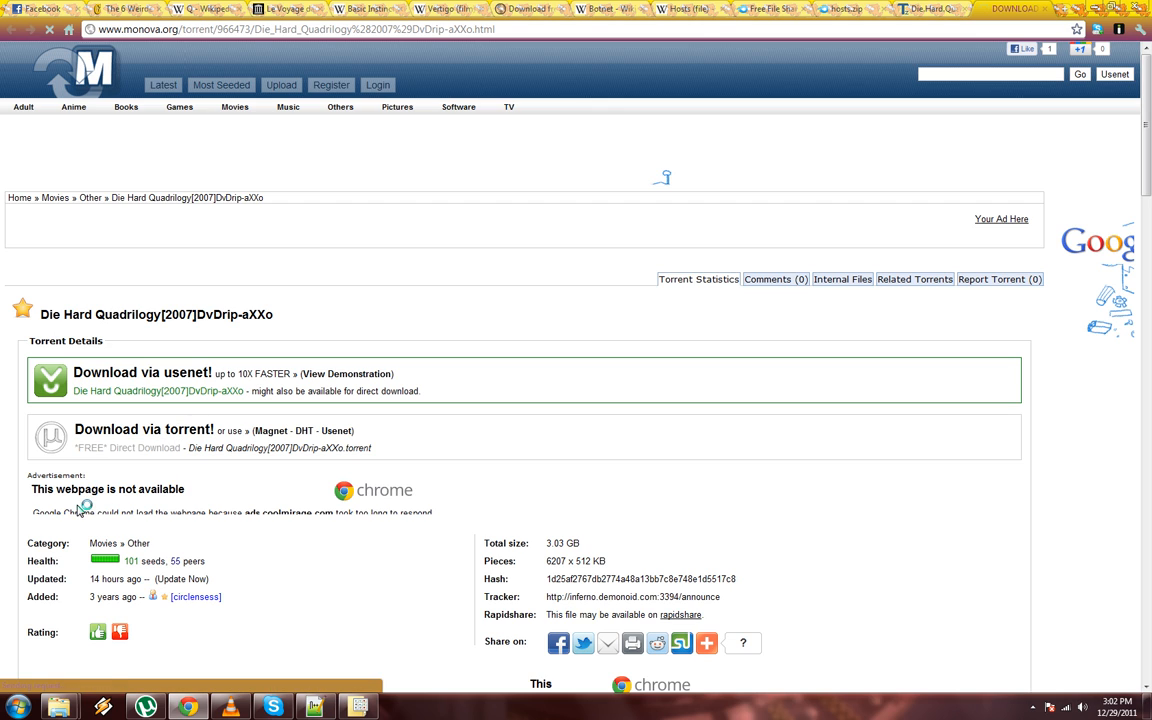